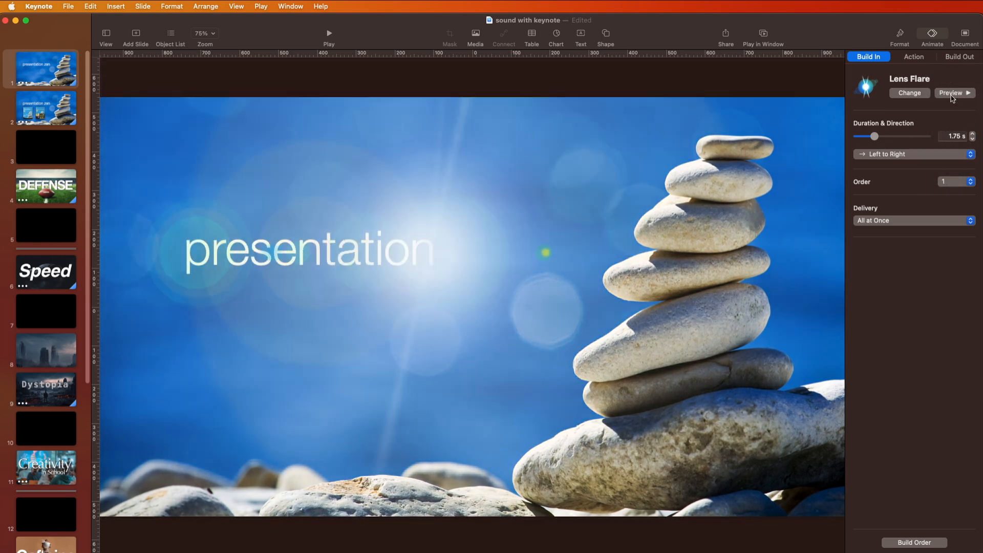
Step: Preview the title's Lens Flare build twice, then browse the downloaded swoosh sounds
click(950, 93)
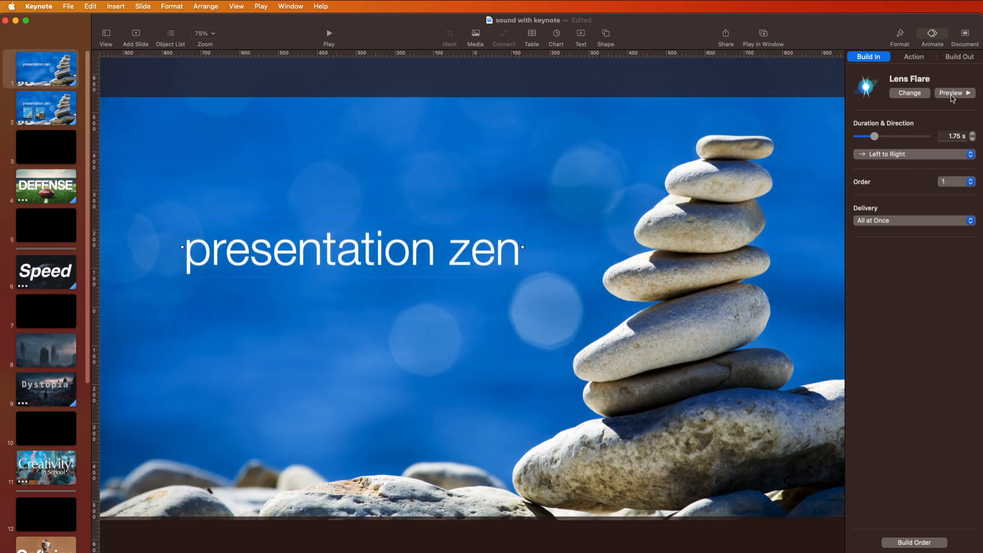
click(950, 93)
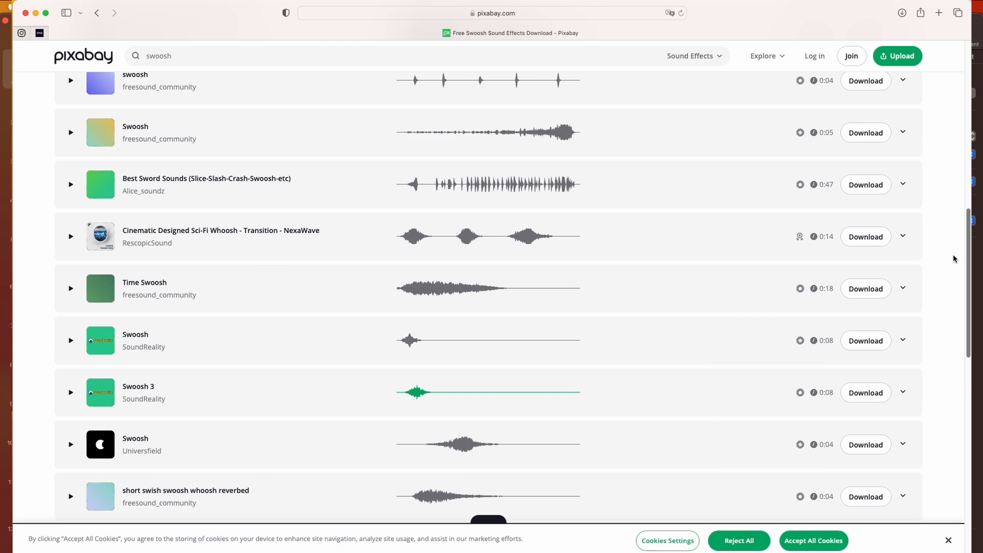
scroll(down, 3)
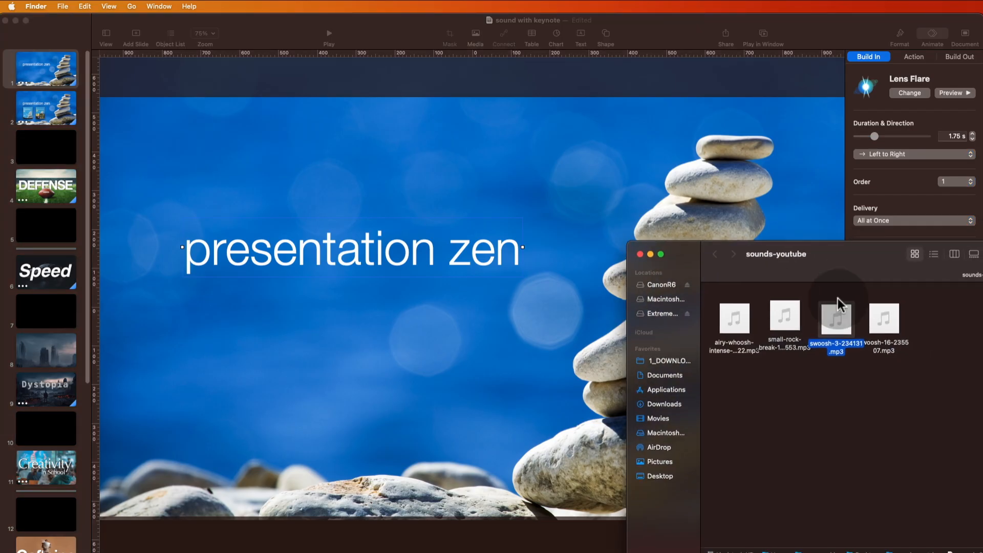
Step: Place swoosh-3-234131.mp3 on the title slide's lower-right stones and view its audio settings
drag(836, 318, 585, 450)
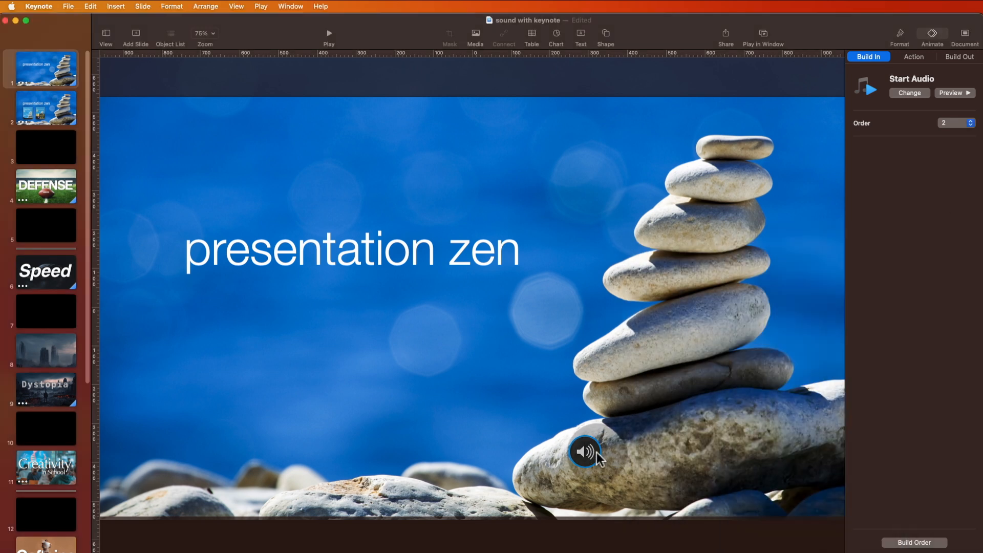
drag(586, 452, 745, 448)
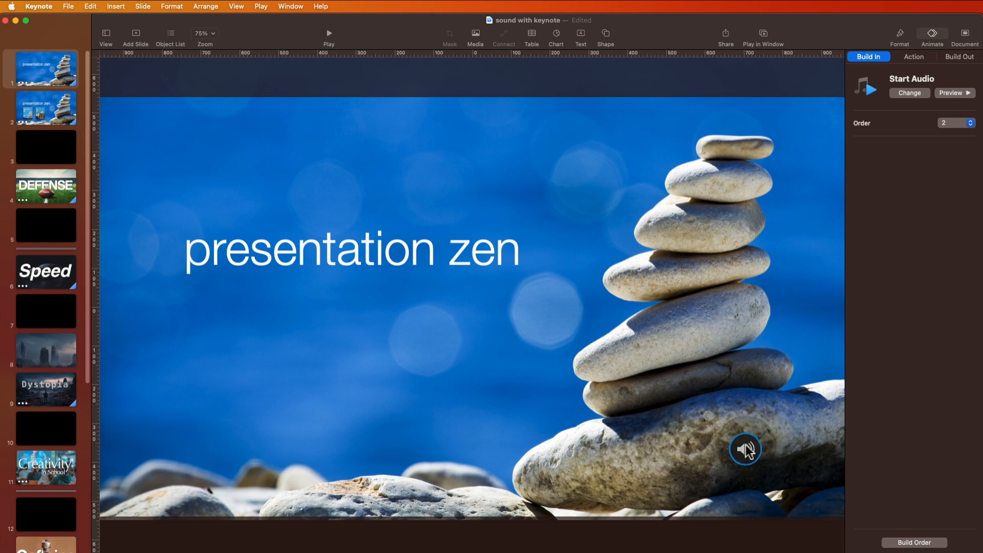
click(745, 449)
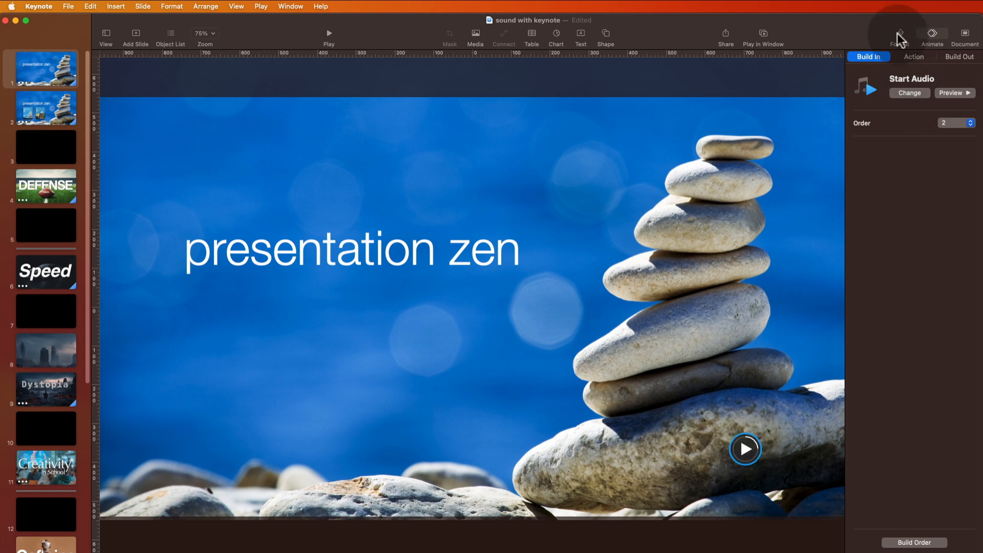
click(899, 34)
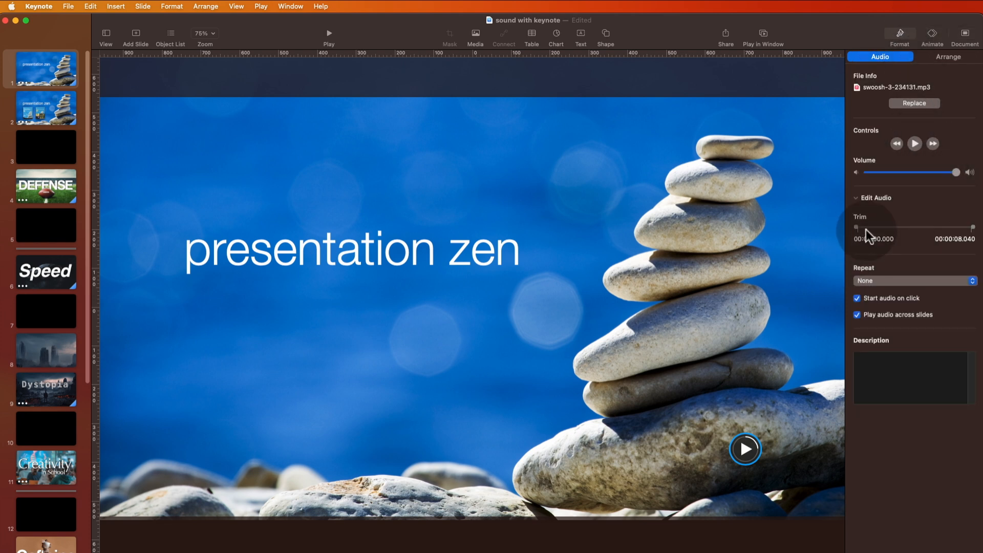
mouse_move(860, 234)
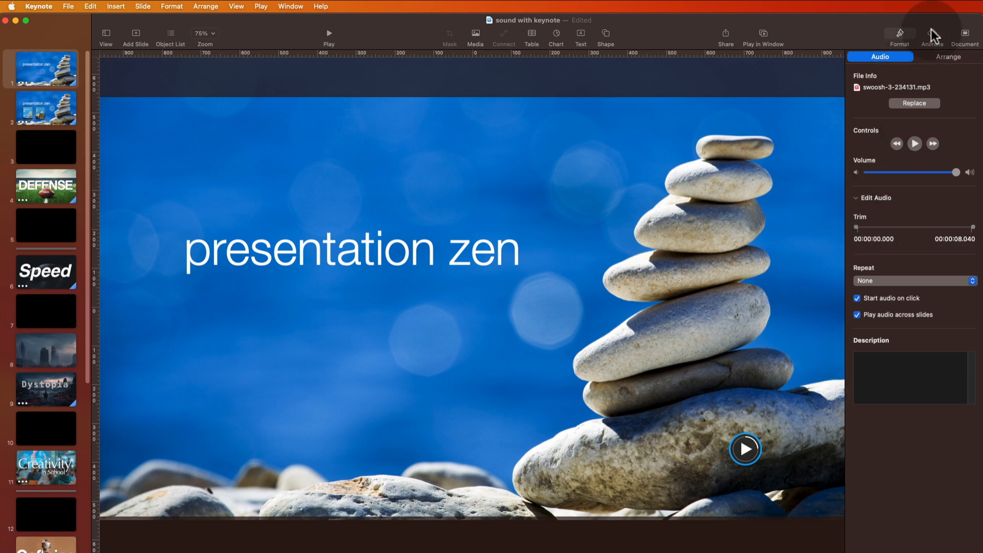
Step: In Build Order, set the swoosh Start Audio build to start With Build 1
click(931, 34)
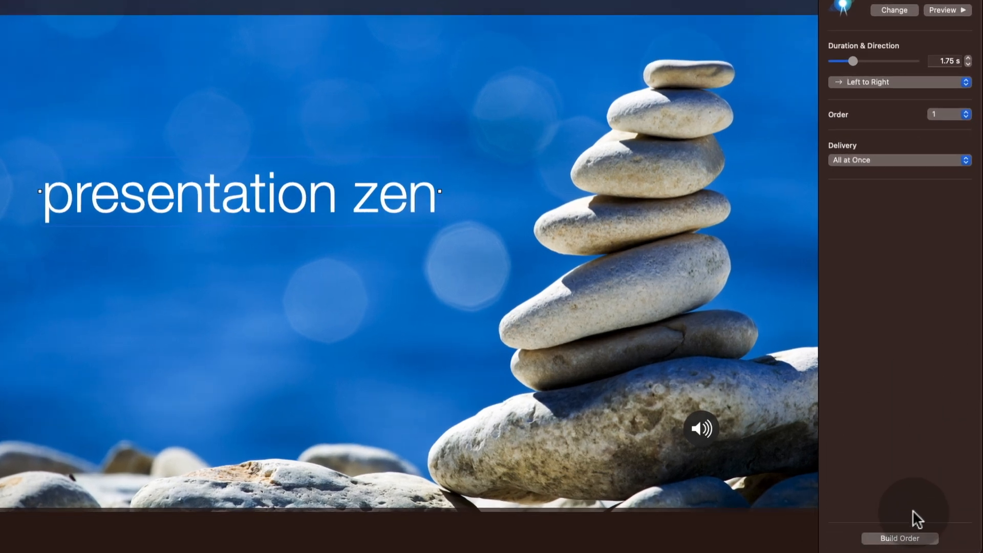
click(899, 538)
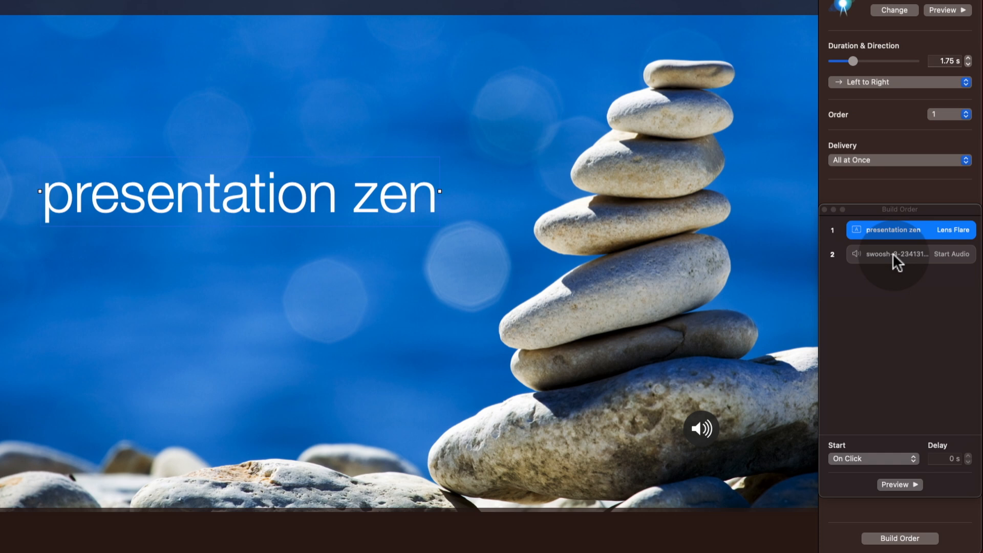
click(897, 254)
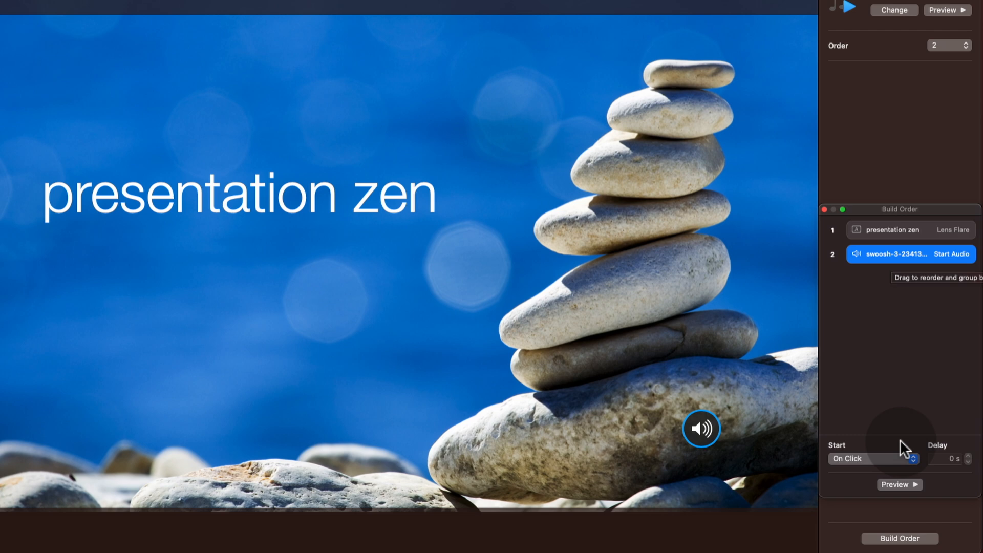
click(871, 459)
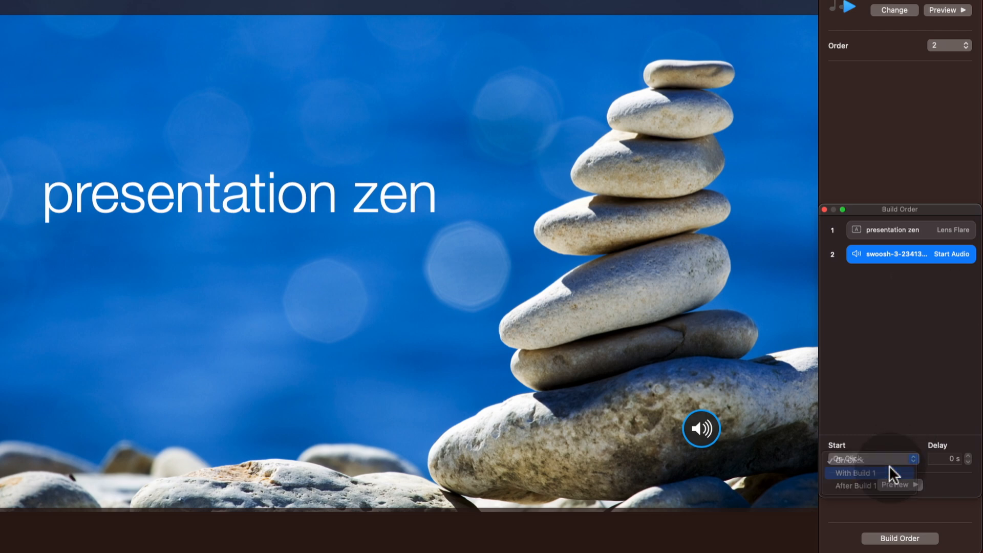
click(857, 472)
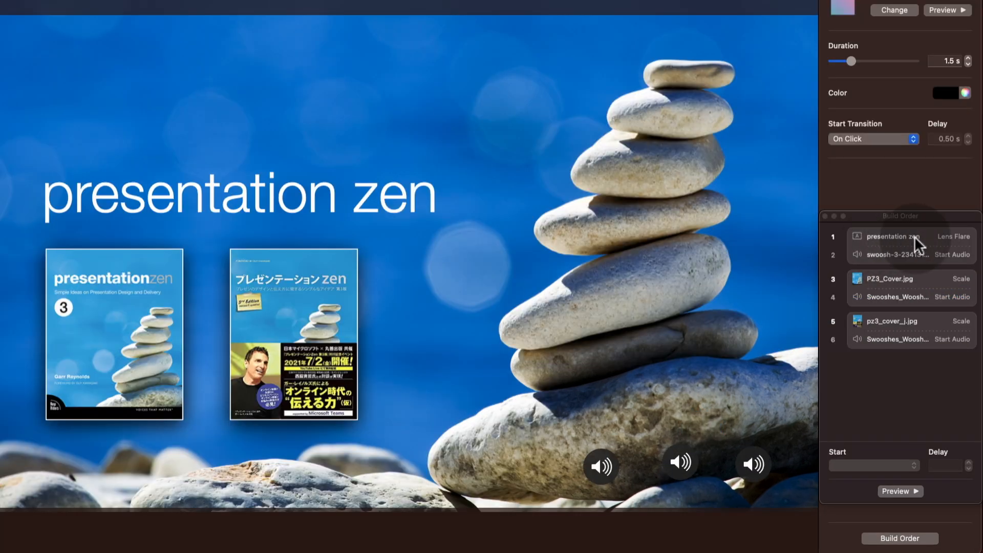
mouse_move(952, 265)
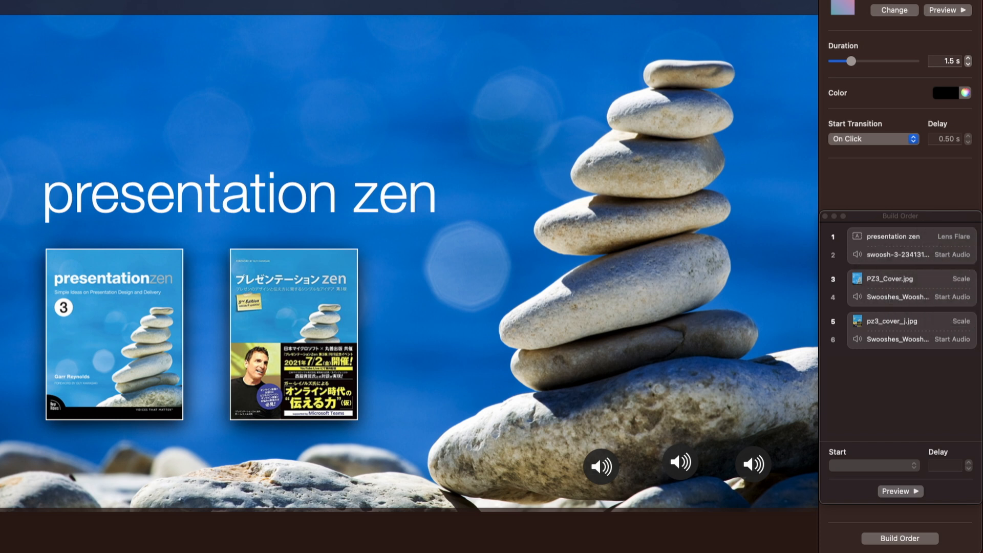
Step: Check the last swoosh Start Audio build's Start setting on slide 2, then reopen Build Order
click(896, 338)
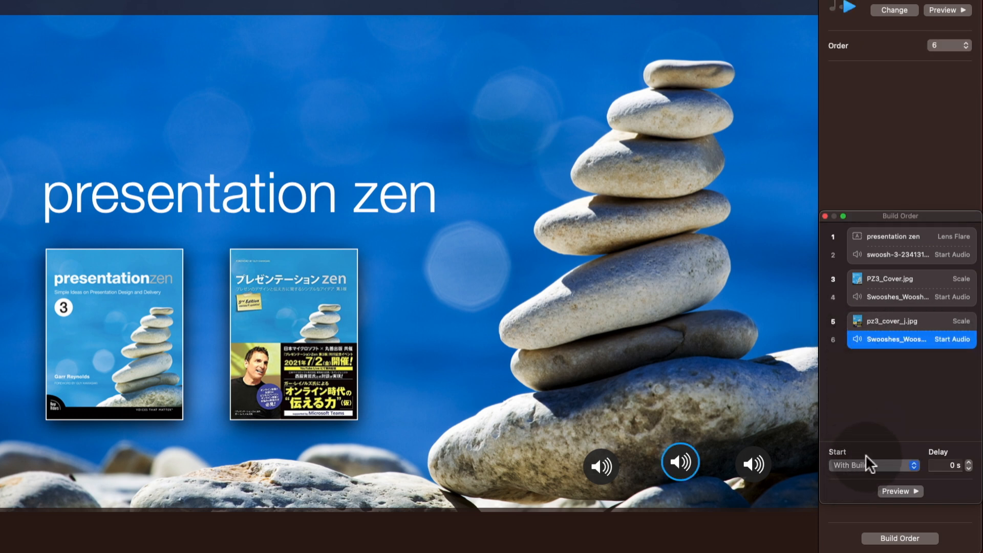
click(871, 465)
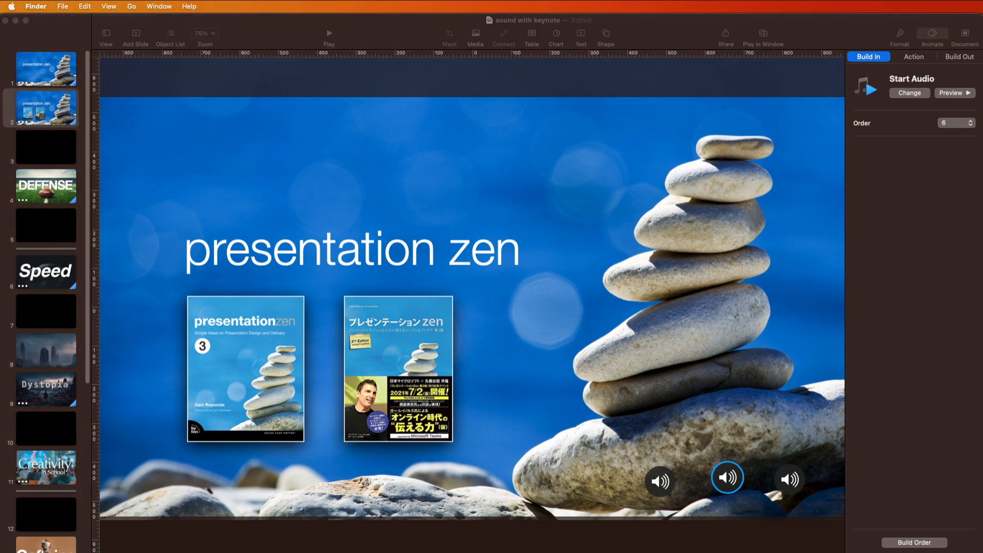
mouse_move(933, 523)
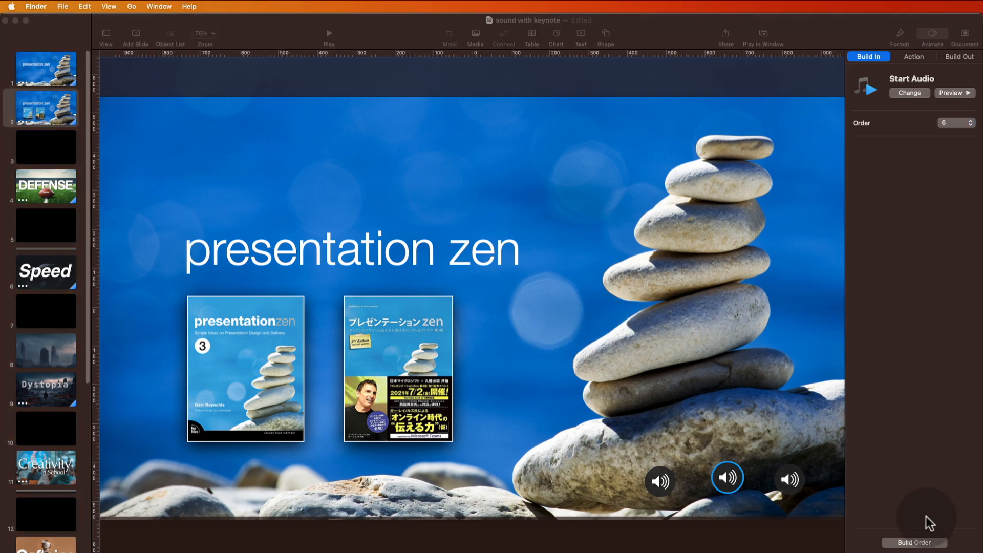
click(913, 542)
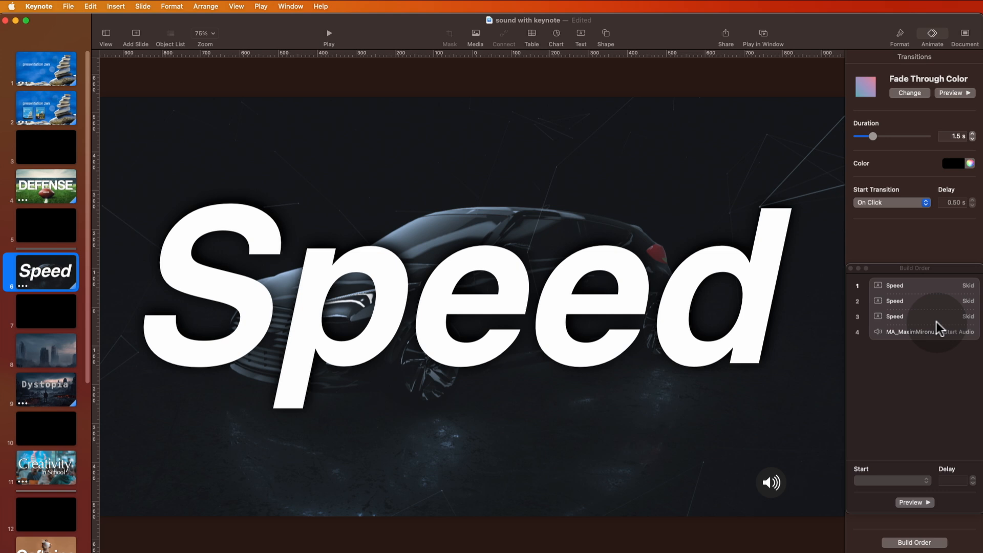
mouse_move(902, 290)
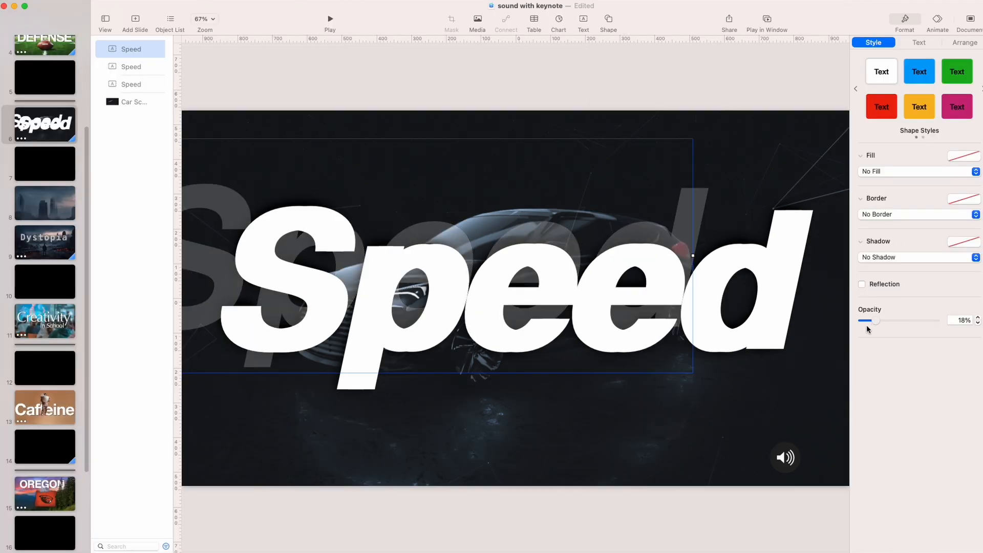
Step: Adjust the Speed layers' panel and review the Speed Skid build's direction choices
drag(868, 321, 938, 320)
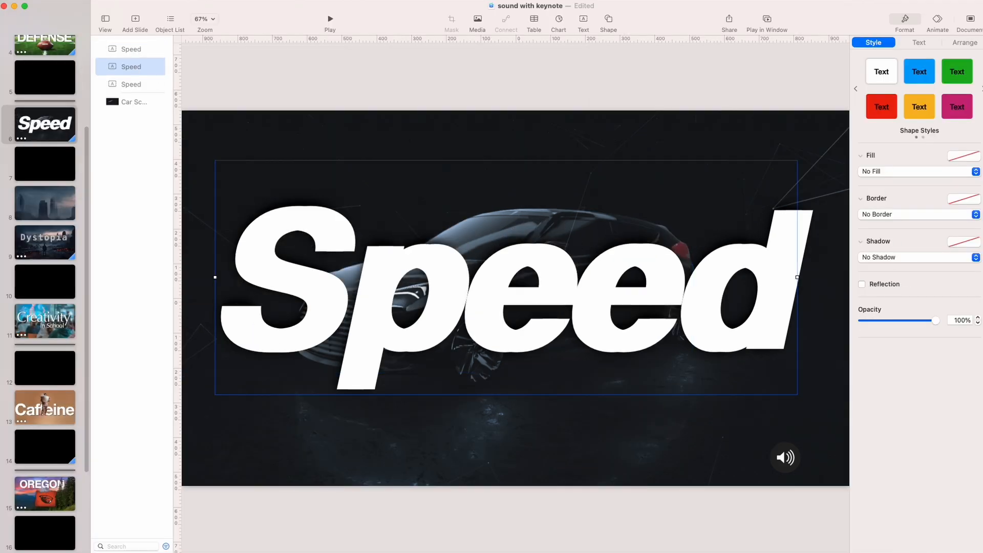
drag(935, 320, 862, 320)
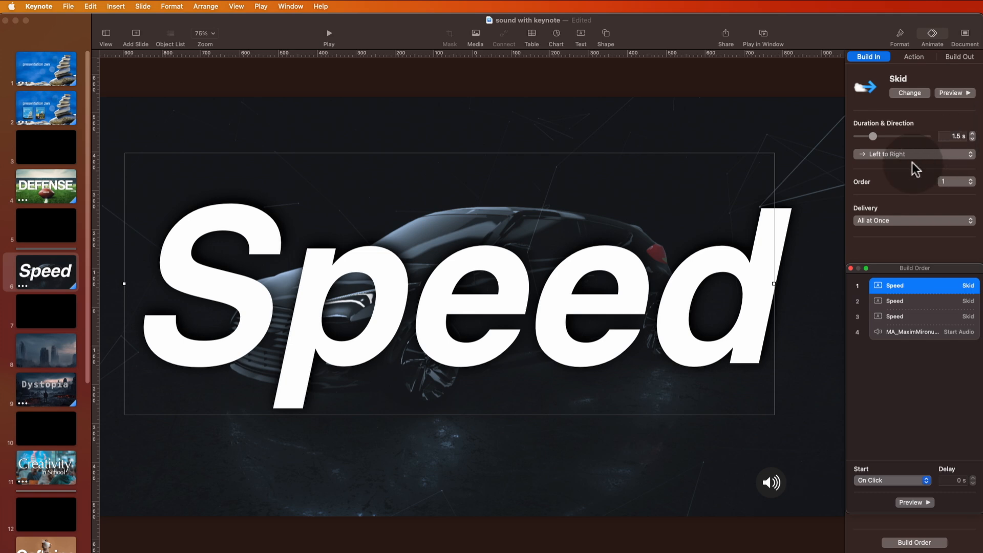
click(45, 388)
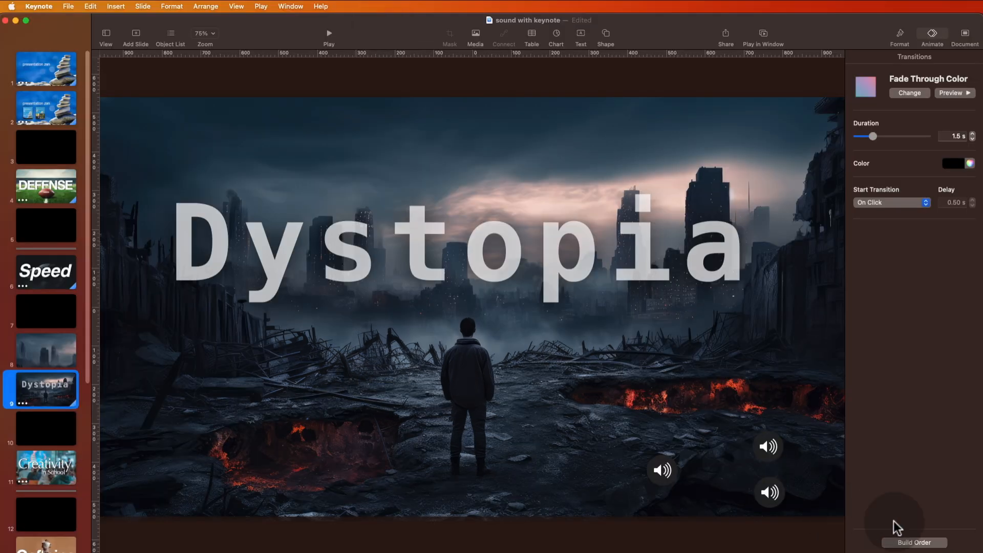
Step: Review the Dystopia slide's opening and final sound builds, then select the Dystopia title's build
click(914, 543)
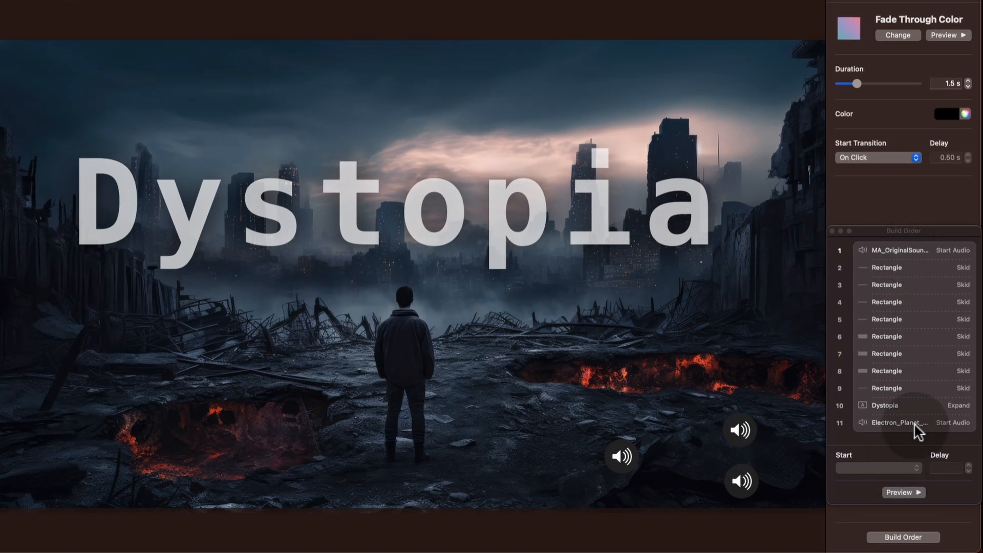
click(903, 422)
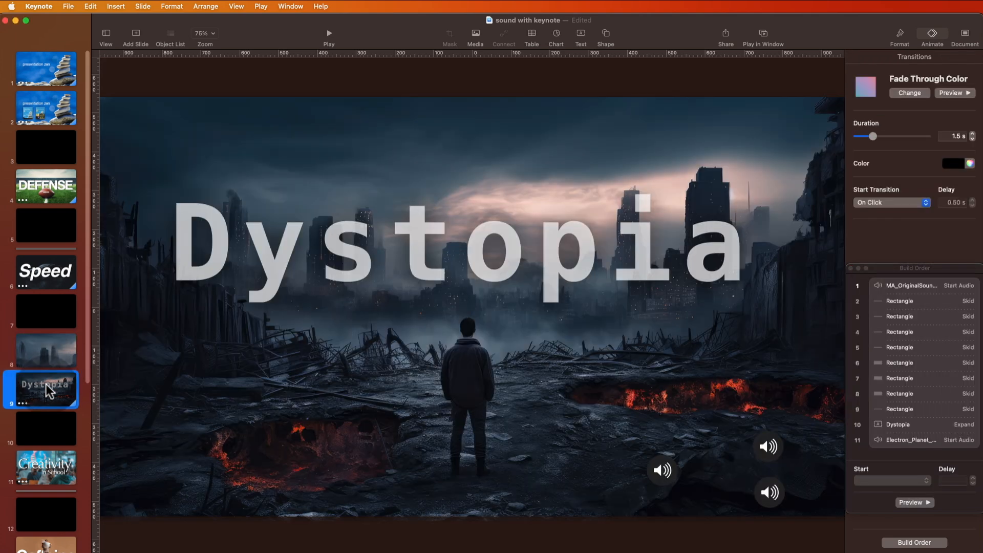
click(906, 286)
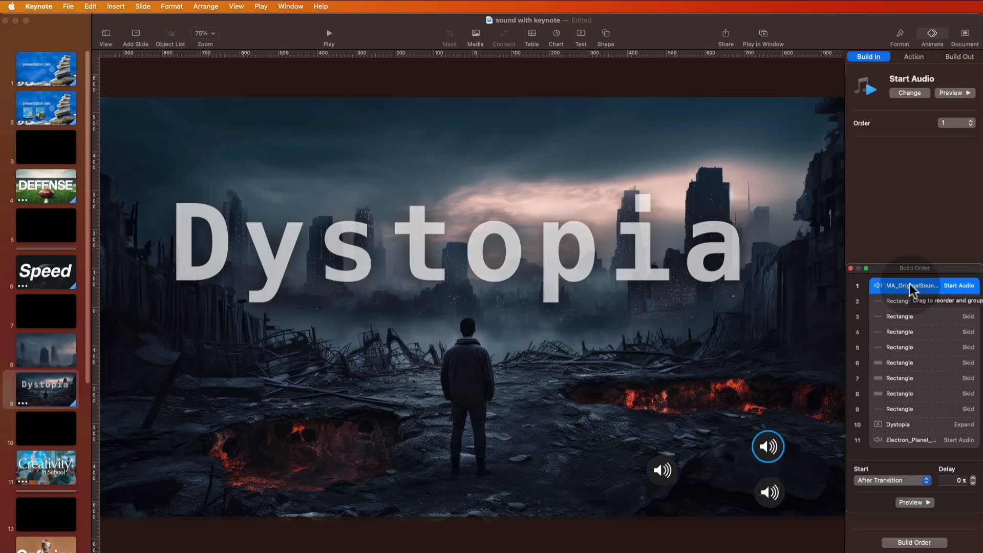
click(46, 350)
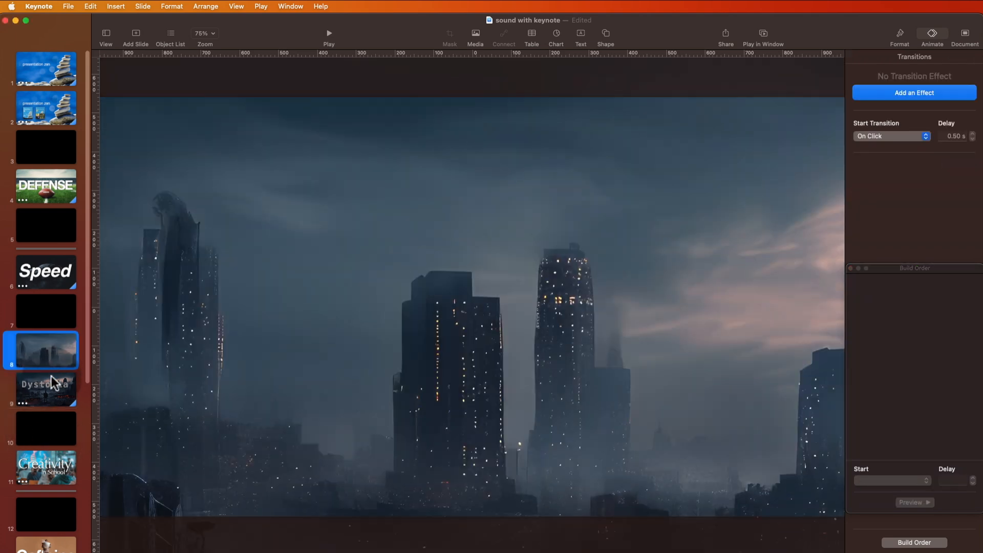
click(45, 389)
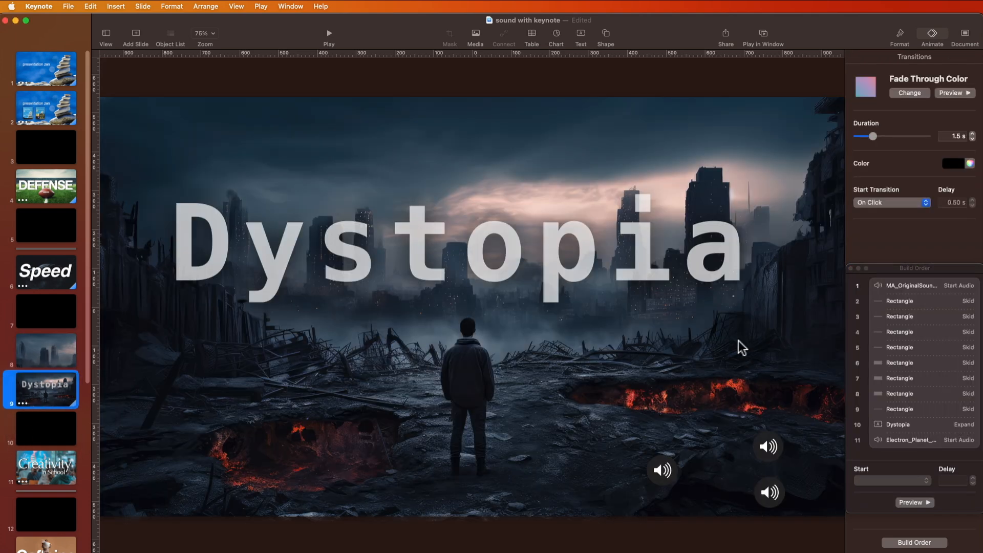
mouse_move(927, 292)
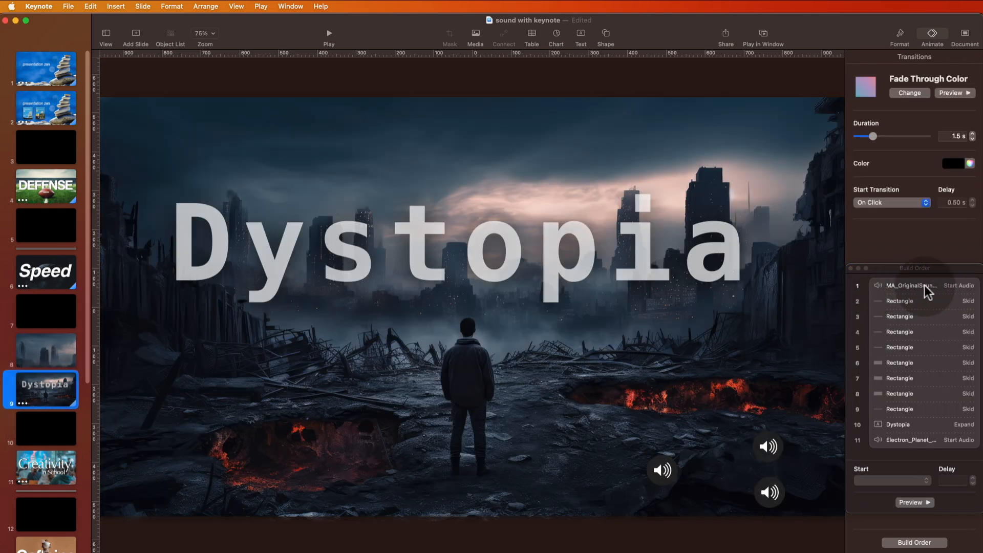
mouse_move(928, 301)
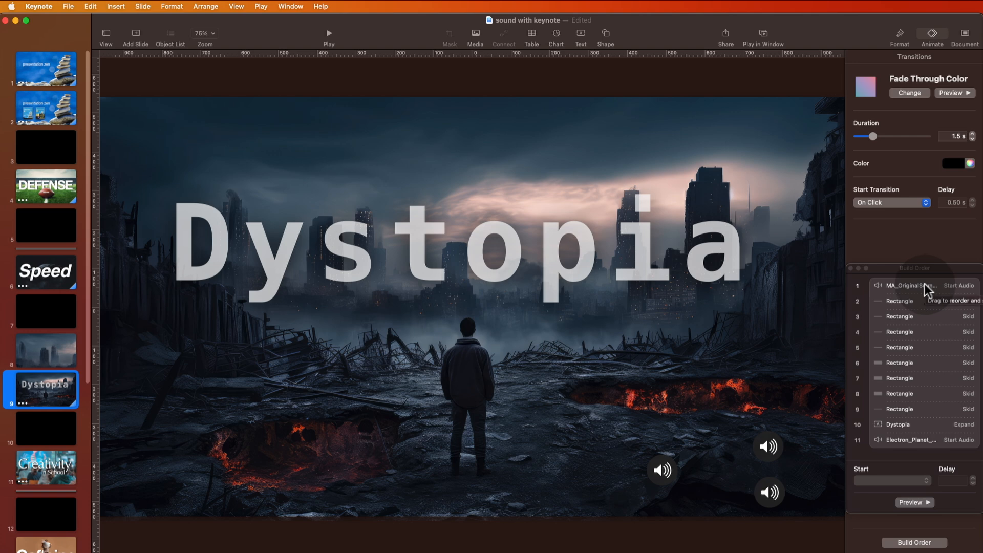
mouse_move(896, 351)
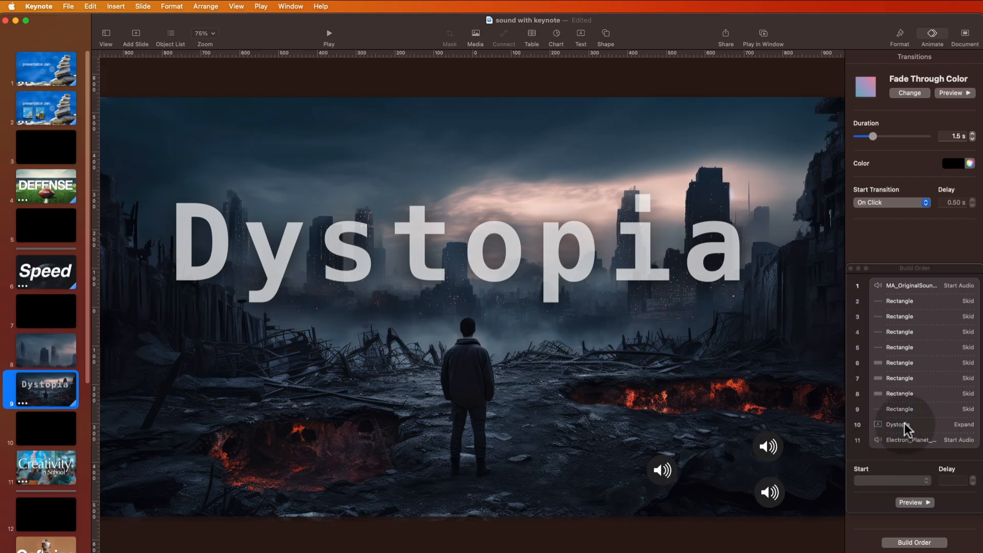
click(897, 425)
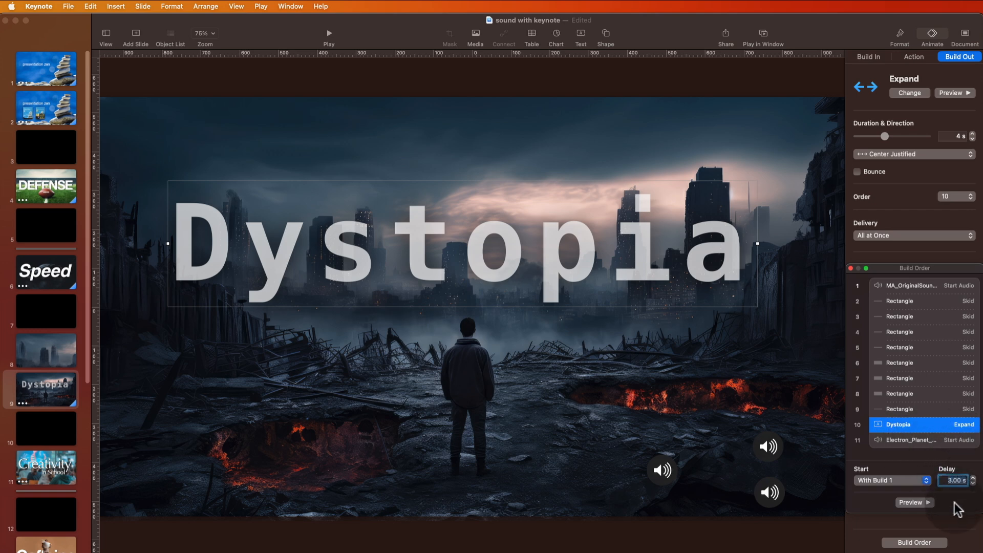
mouse_move(45, 313)
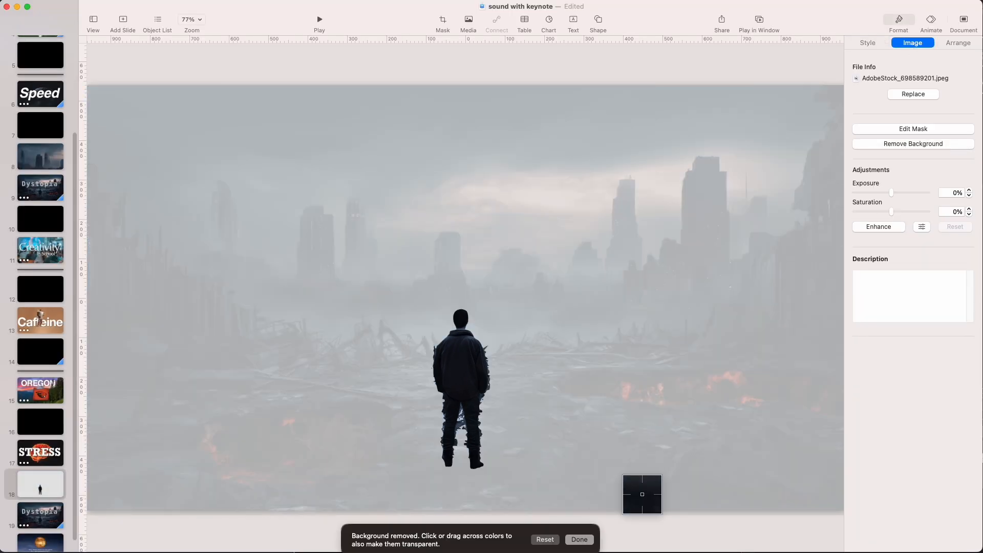
Step: Finish removing the man photo's background, leaving only his standing figure
click(577, 539)
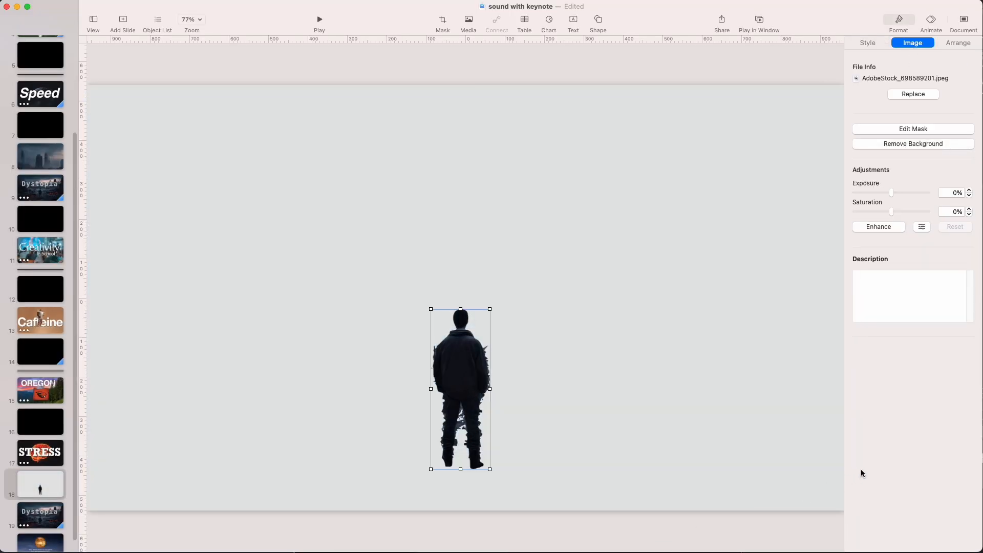
click(912, 143)
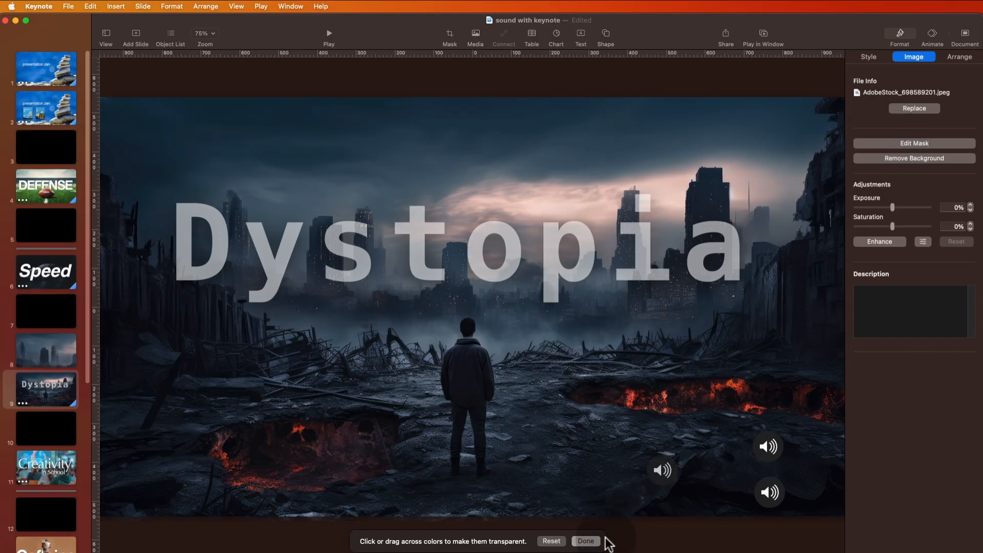
click(584, 541)
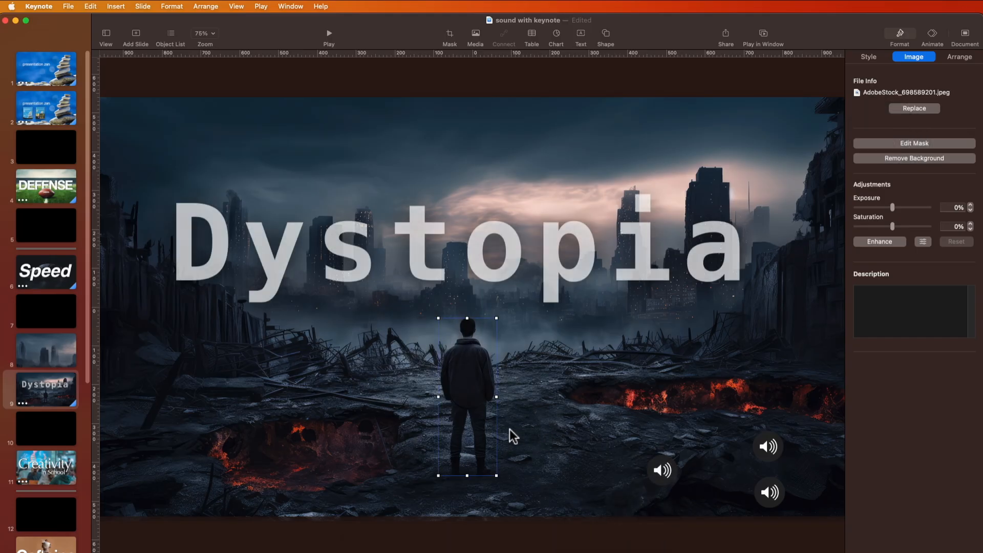
mouse_move(87, 381)
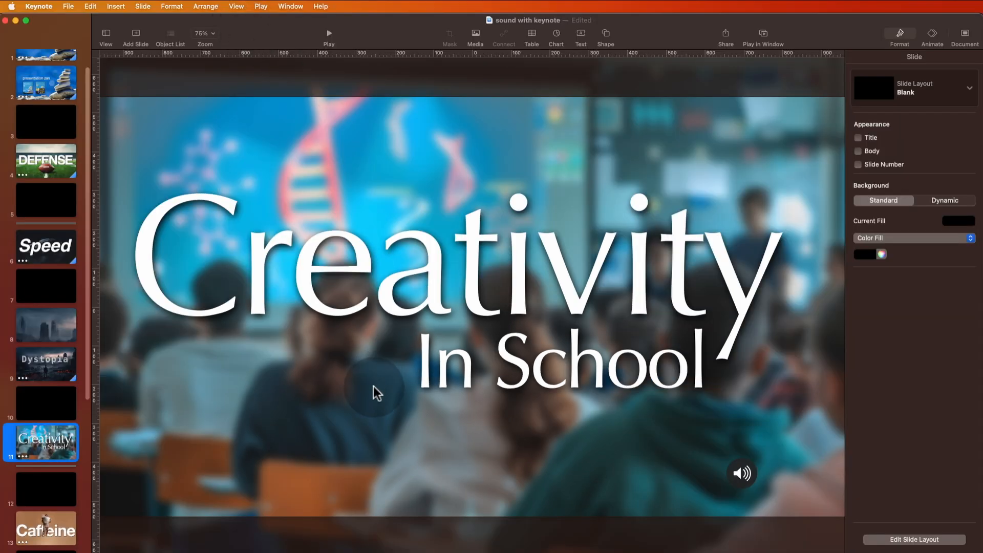
mouse_move(325, 249)
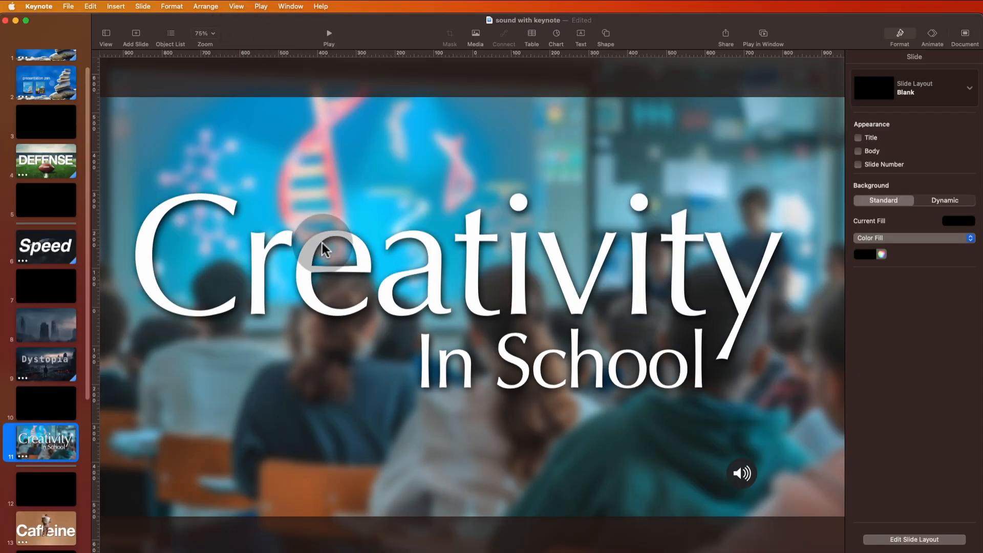
mouse_move(547, 278)
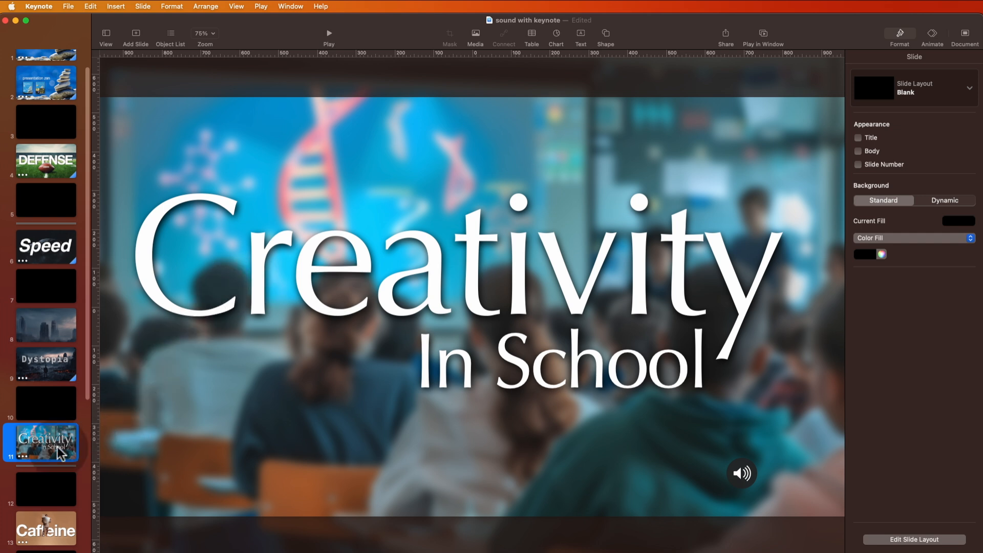
Step: Review the Creativity In School title, sound effect and blurred image Dissolve builds
click(170, 36)
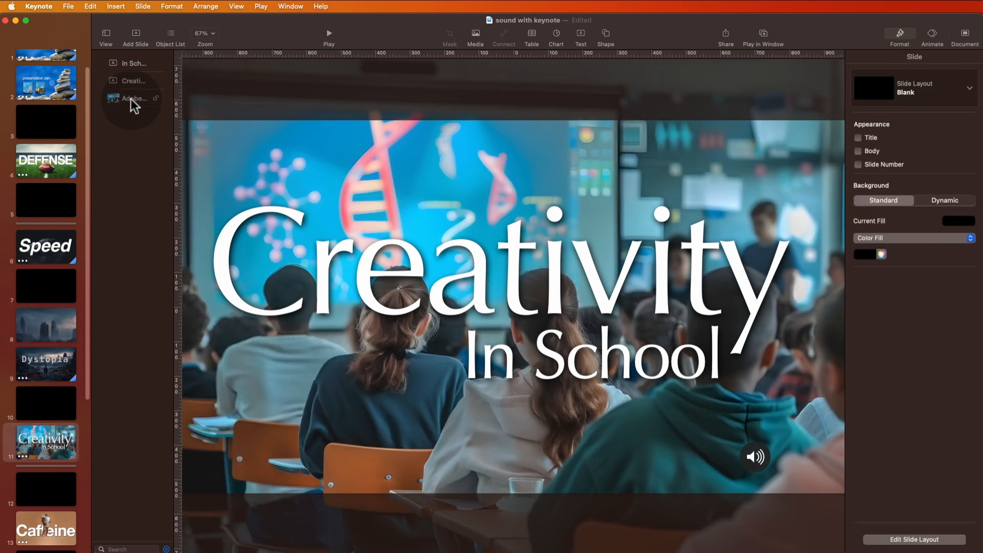
mouse_move(132, 98)
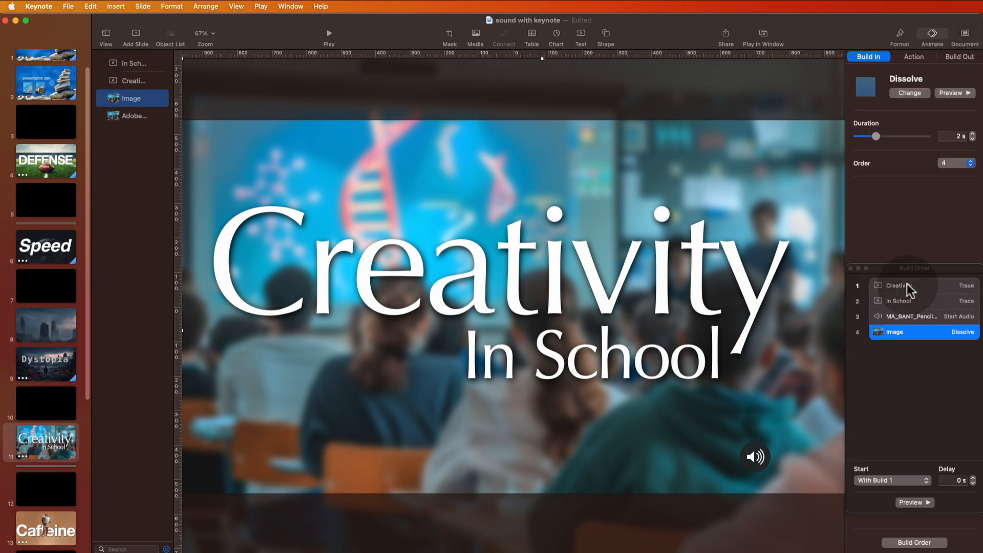
click(900, 301)
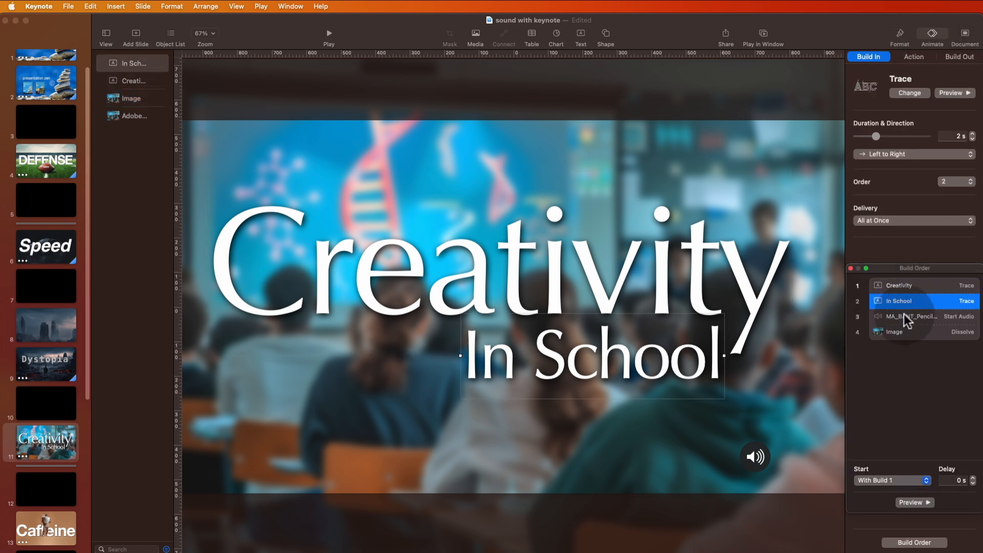
click(902, 331)
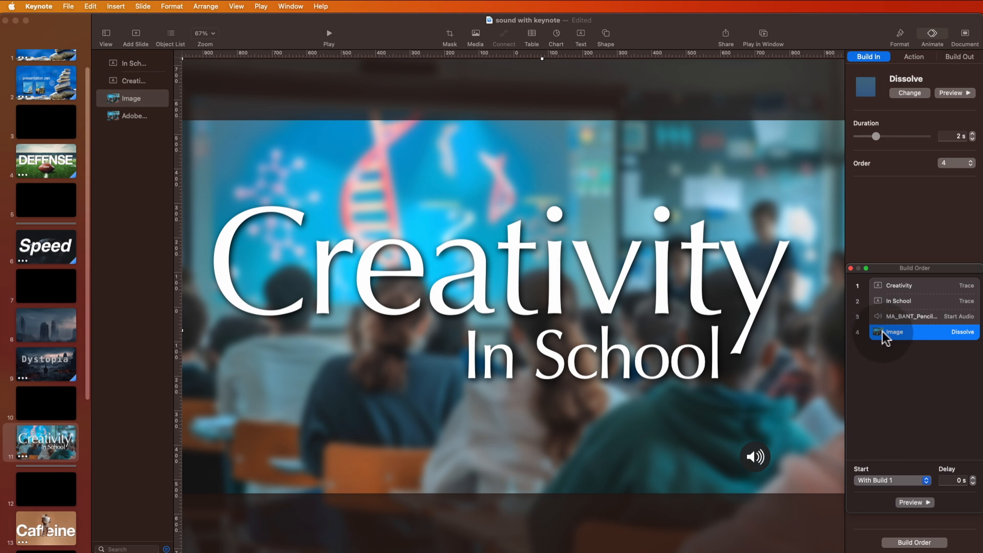
click(46, 528)
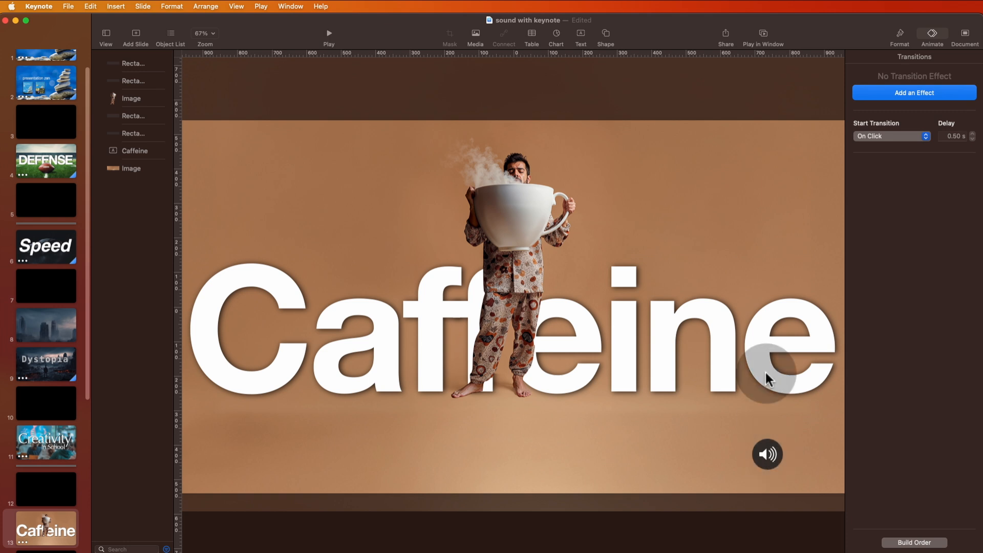
mouse_move(617, 369)
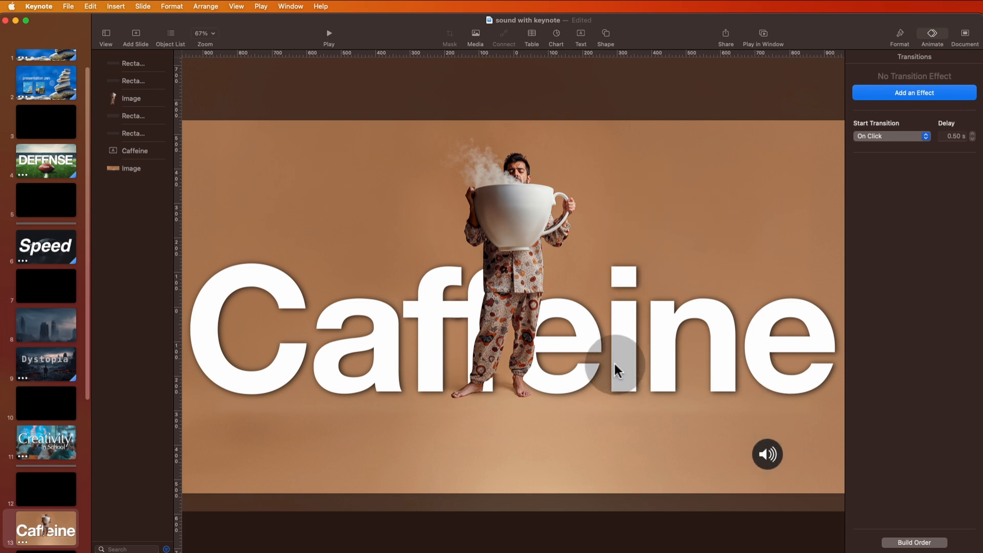
mouse_move(629, 401)
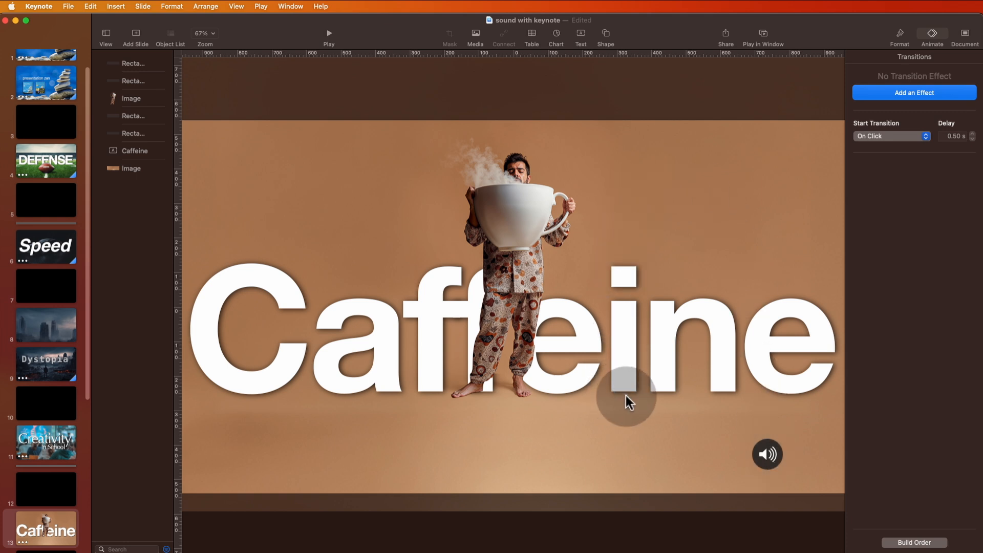
Step: Select the Impact 3.wav sound icon on the Caffeine slide
click(768, 454)
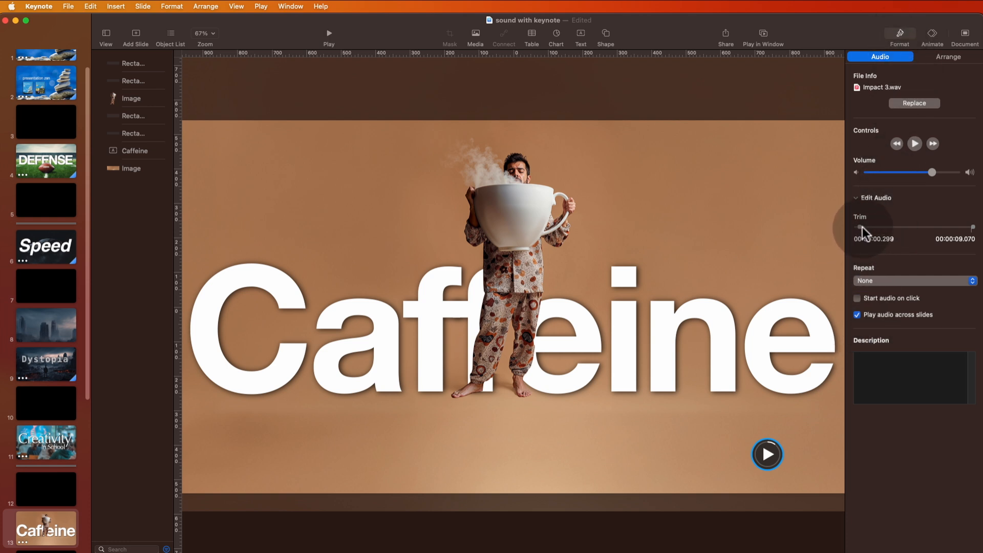
mouse_move(865, 230)
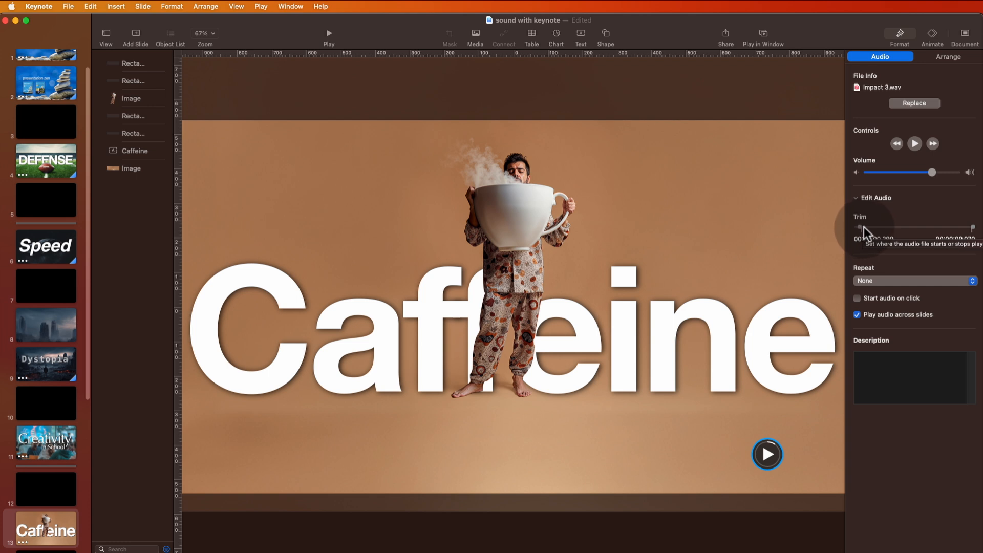
mouse_move(867, 234)
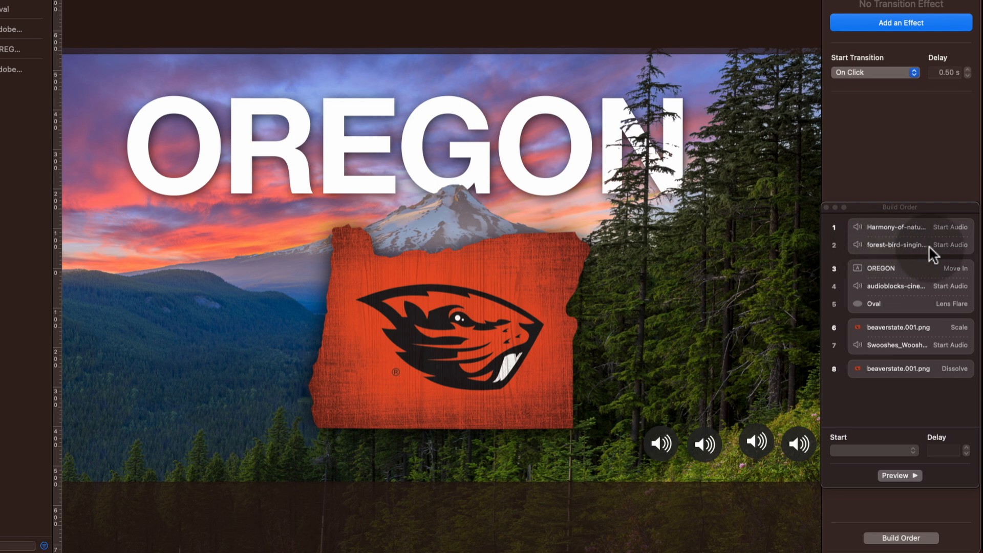
mouse_move(915, 273)
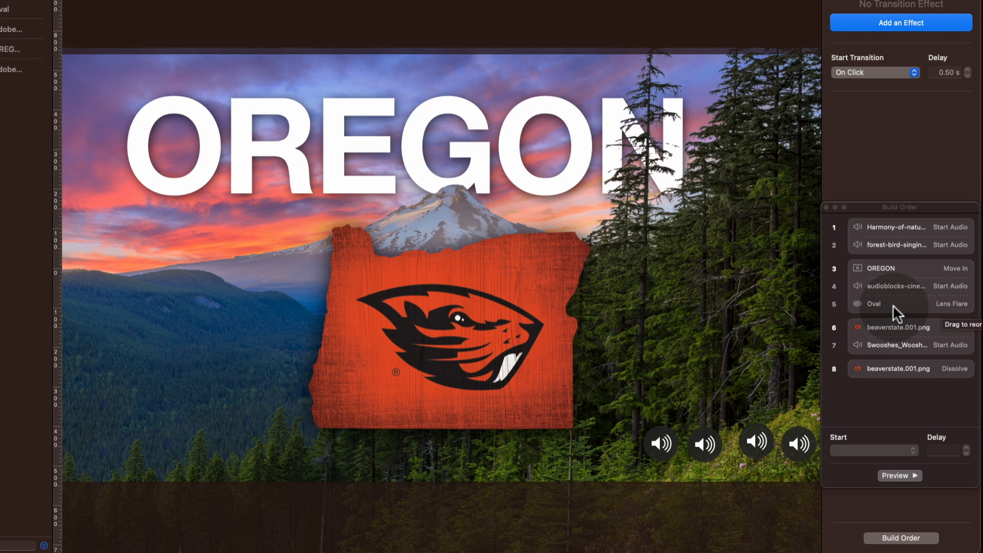
mouse_move(902, 290)
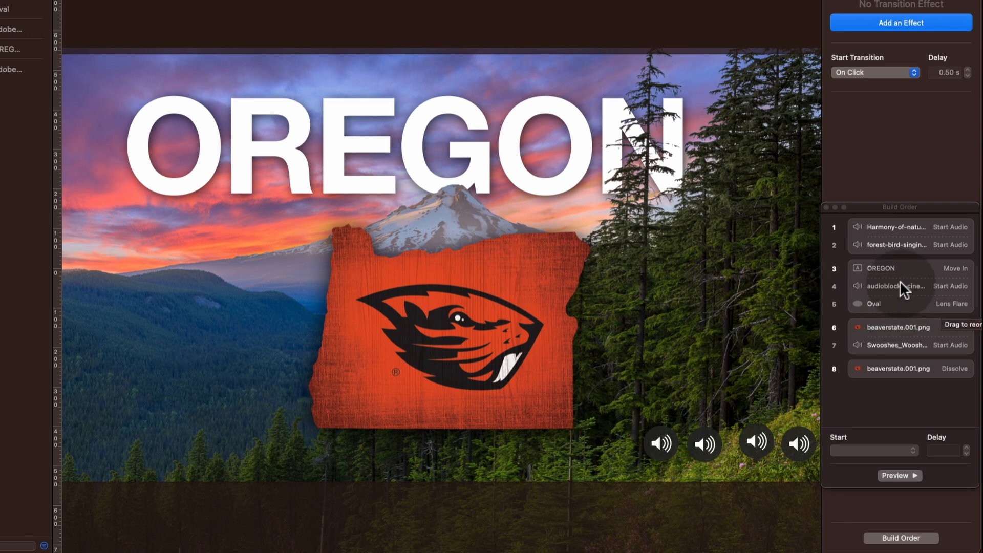
Step: Select the OREGON title's build to review it
click(132, 98)
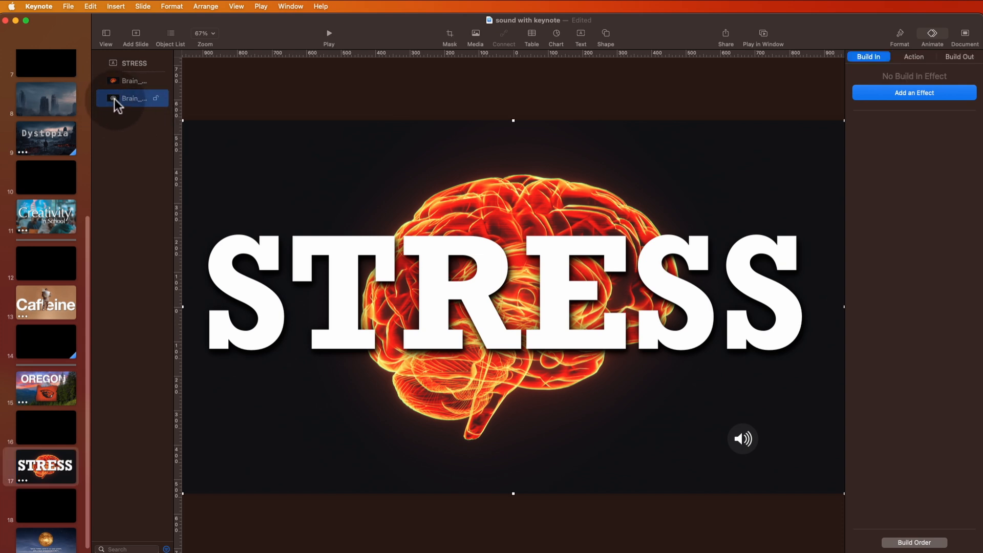
Step: Open the STRESS slide's build order and select the STRESS title's Crumble build
click(913, 542)
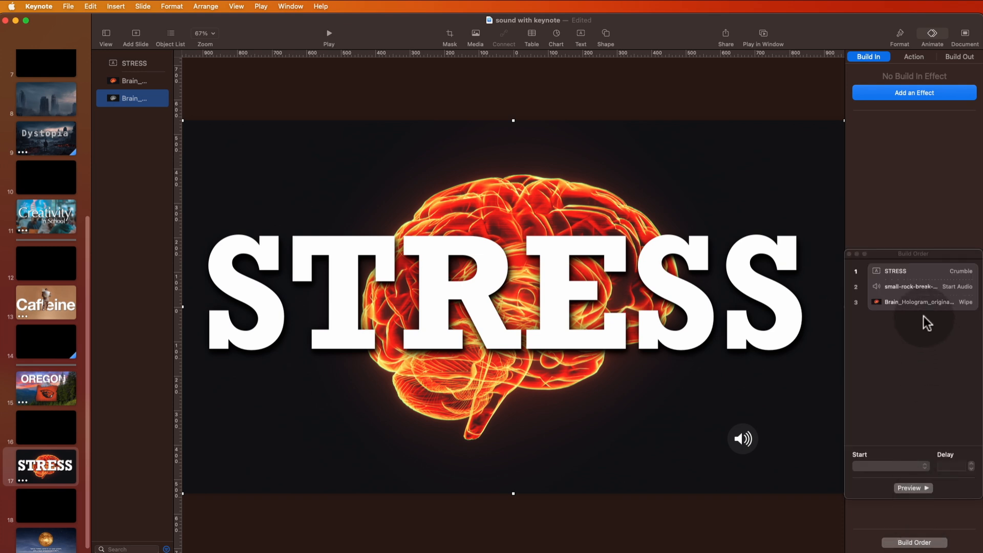
click(896, 271)
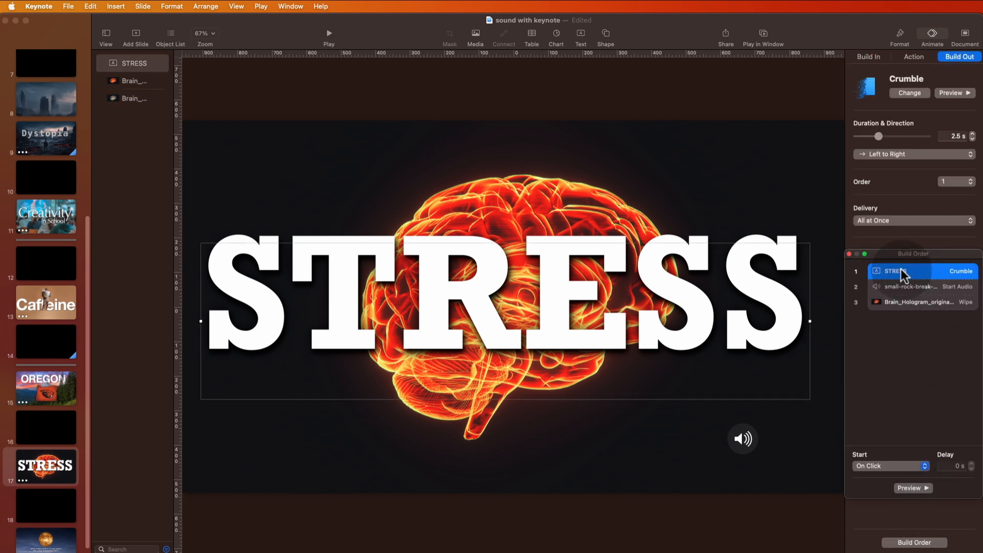
mouse_move(897, 286)
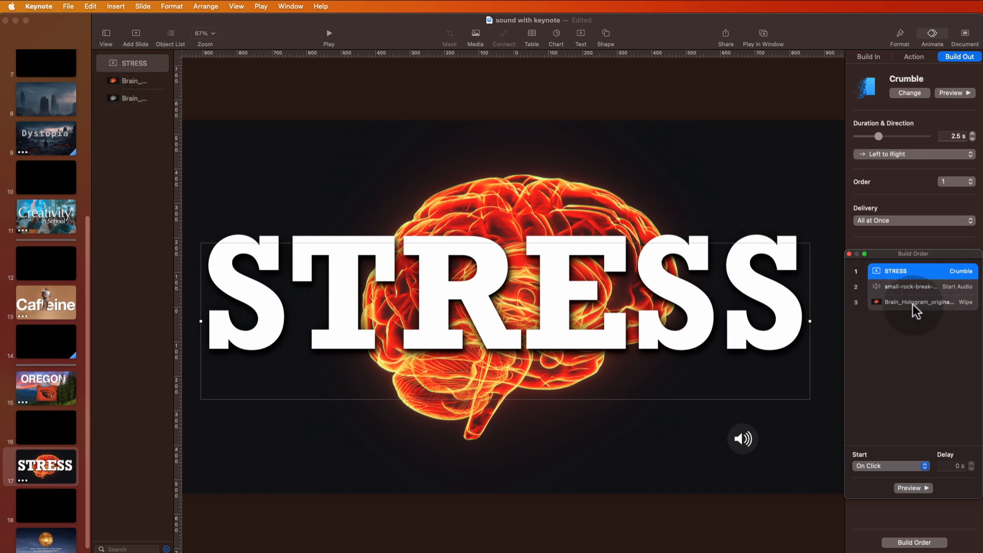
mouse_move(917, 312)
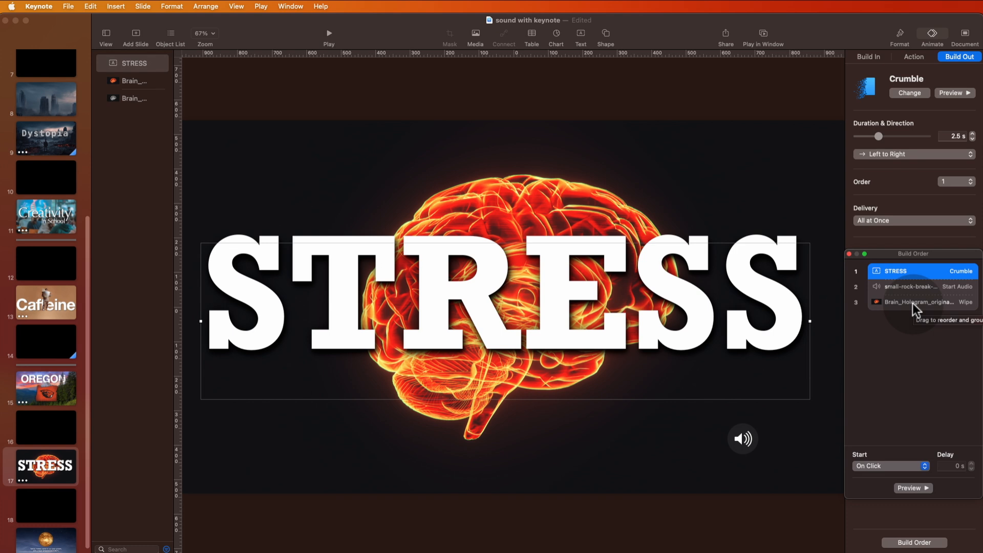